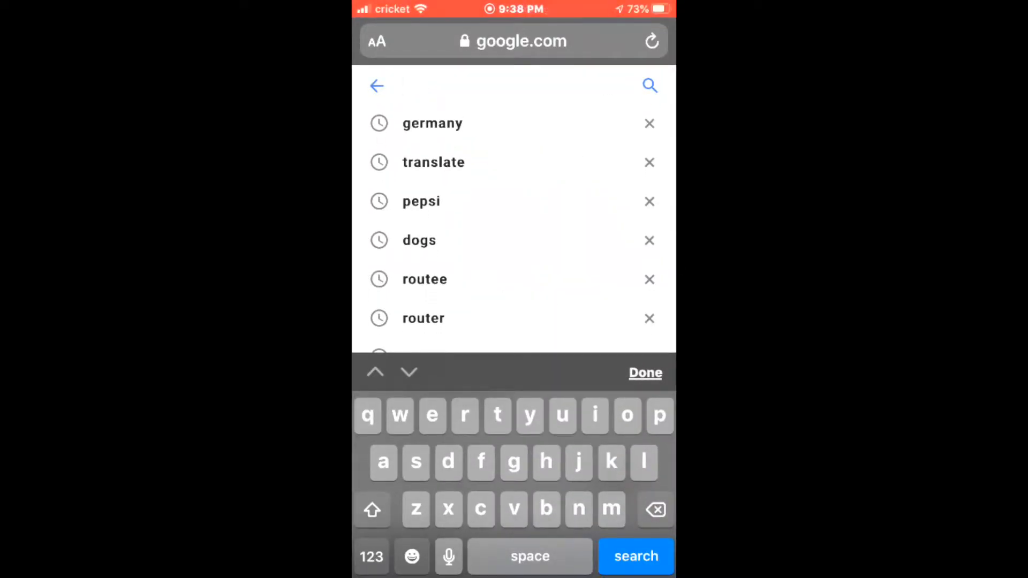
Search Google Images for 'alphabet' and show the image results.
type("alphabet")
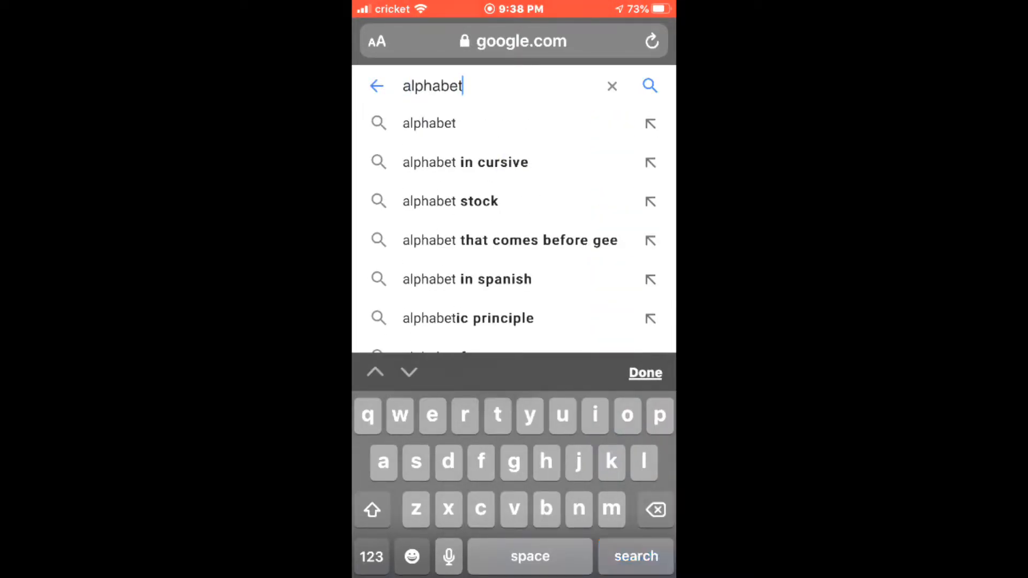
left_click(635, 555)
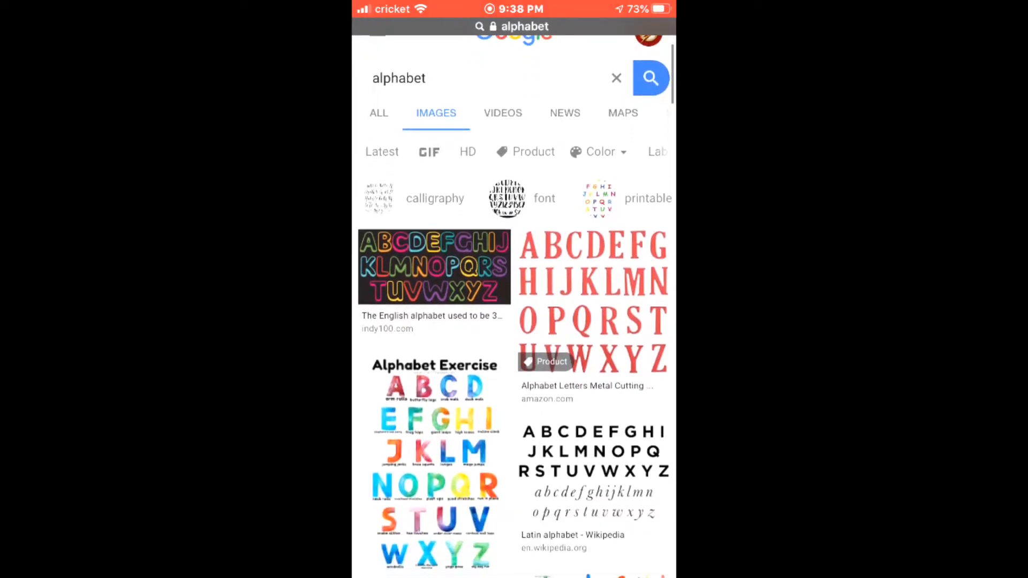
Scroll far down the alphabet image results past the second related-searches block.
scroll("down", 3)
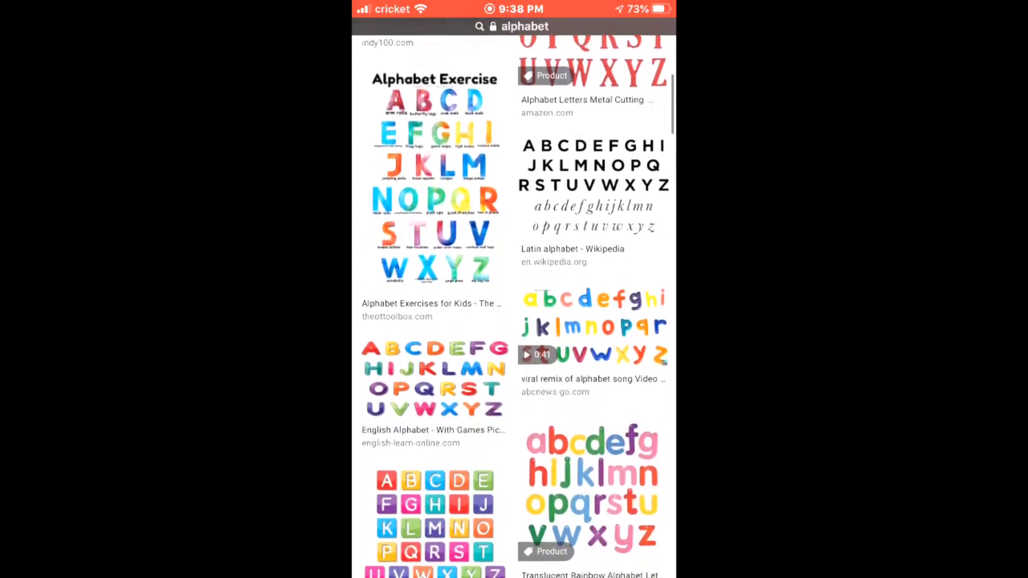
scroll("down", 3)
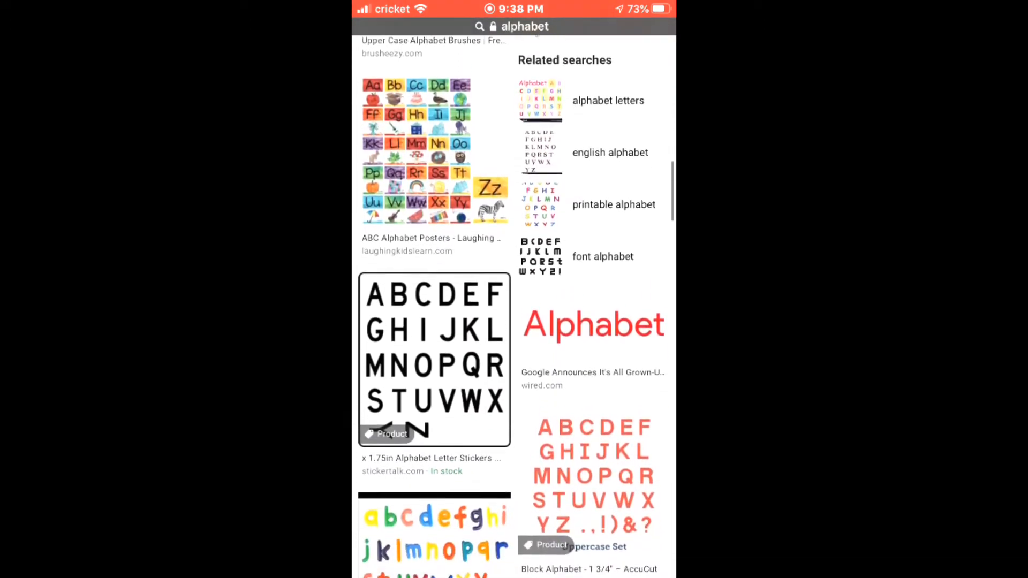
scroll("down", 3)
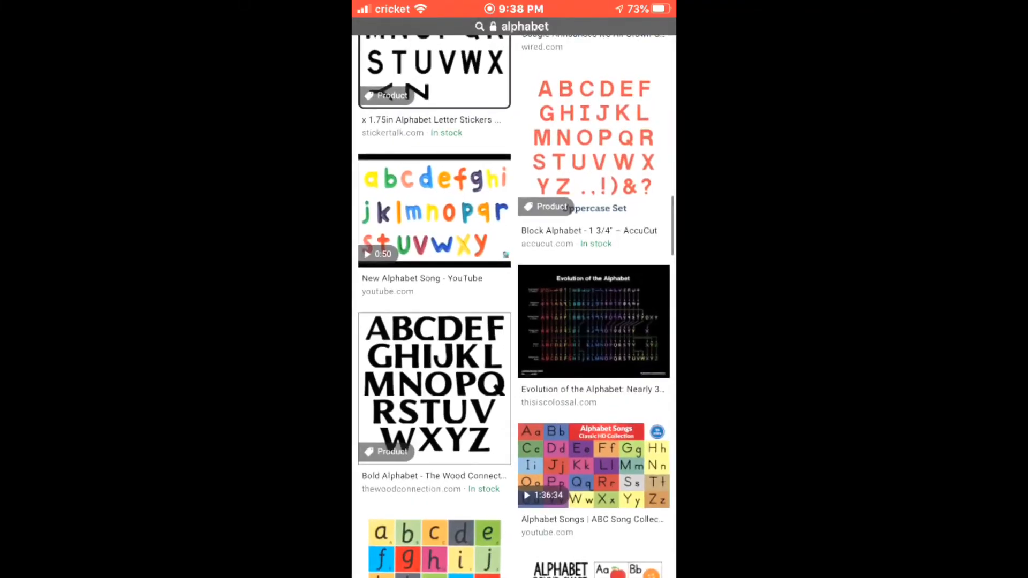
scroll("down", 3)
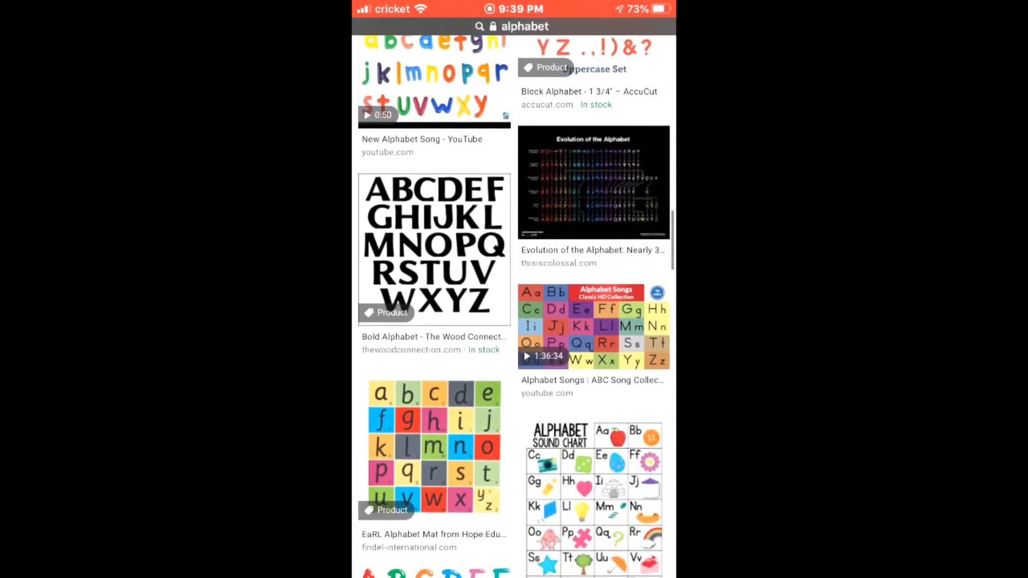
scroll("down", 3)
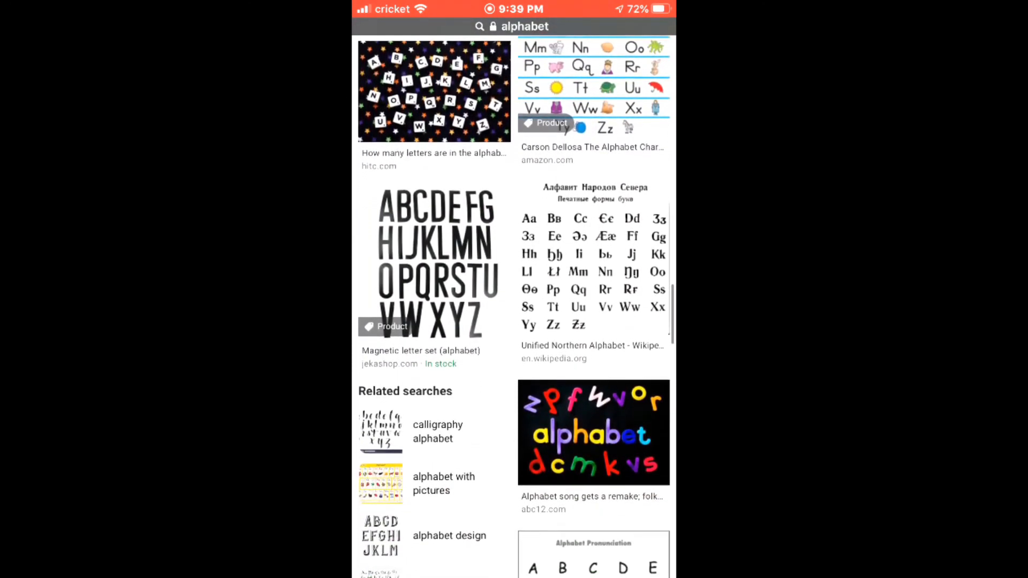
scroll("down", 3)
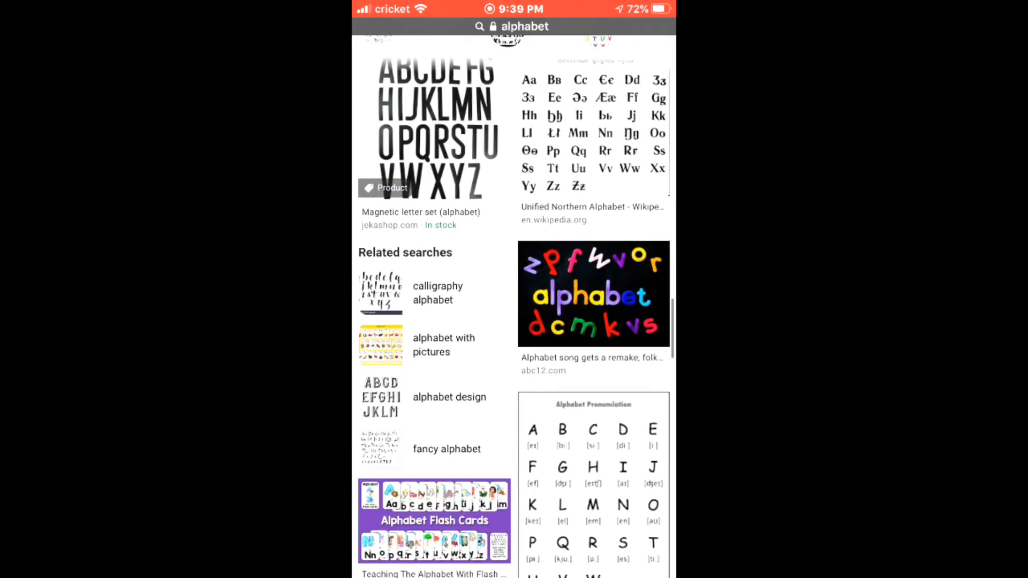